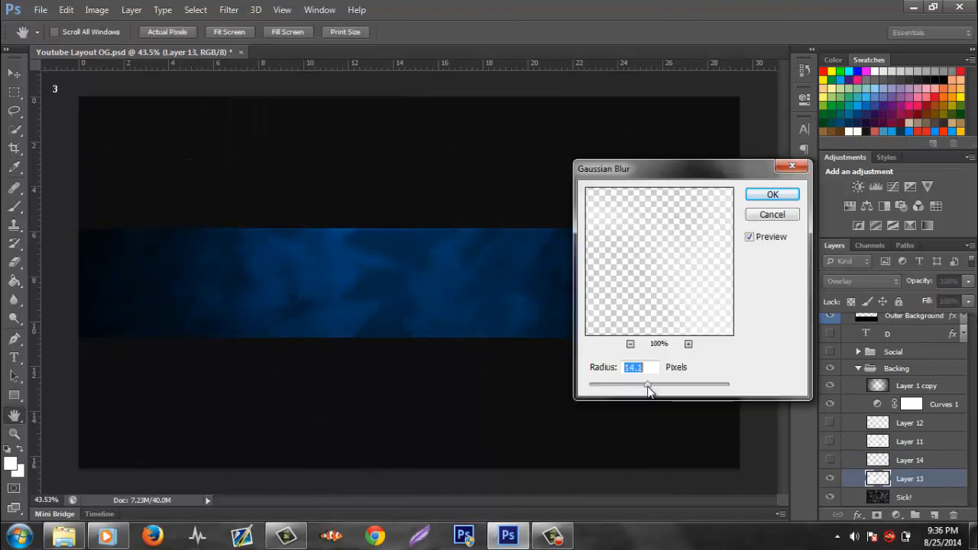
# Step: Gaussian-blur the blue strip and set large white DARTH JDN title across the banner
pyautogui.click(772, 194)
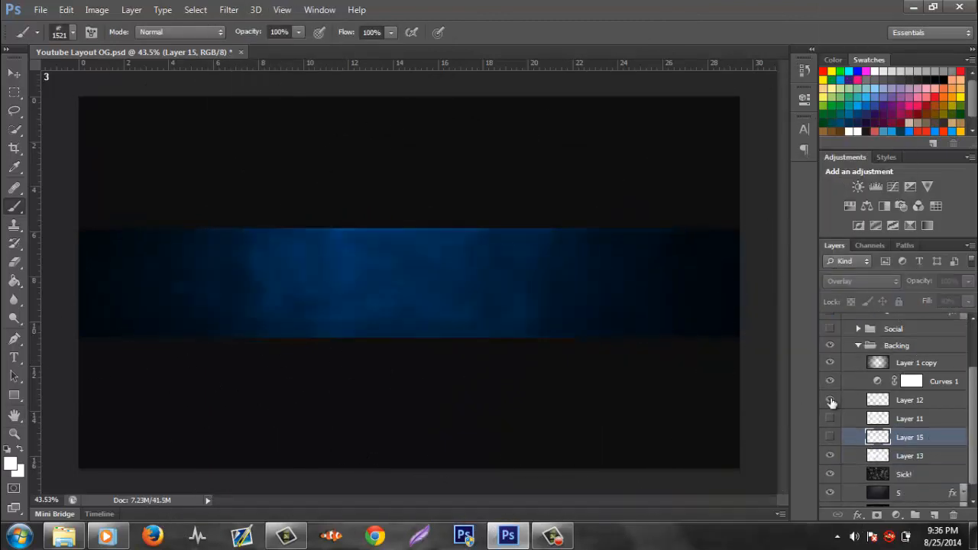
pyautogui.click(76, 32)
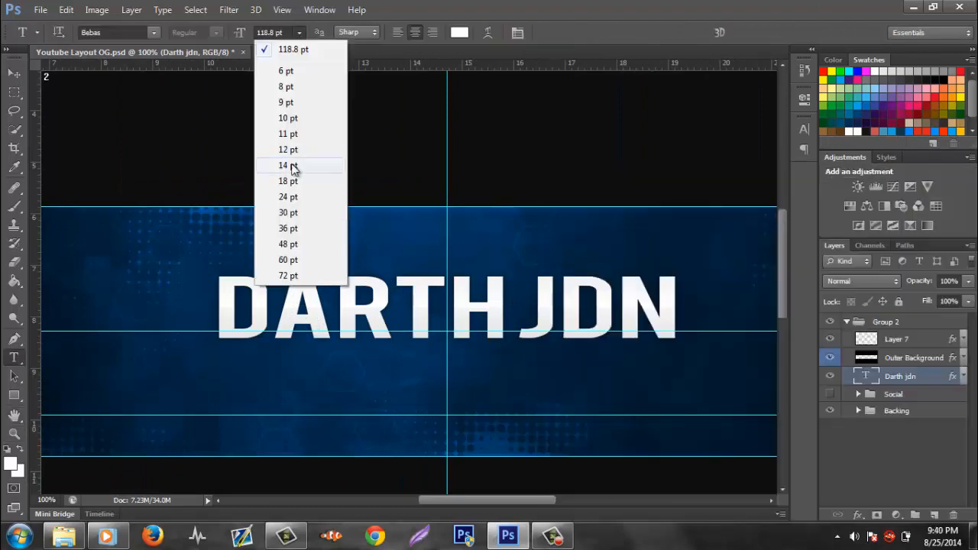
# Step: Add PROUD MEMBER OF..., FOLLOW ME ON TWITTER / DARTHJDN and CHECK OUT MY TEAM / THEDARTHEMPIRE lines with icons
pyautogui.click(283, 165)
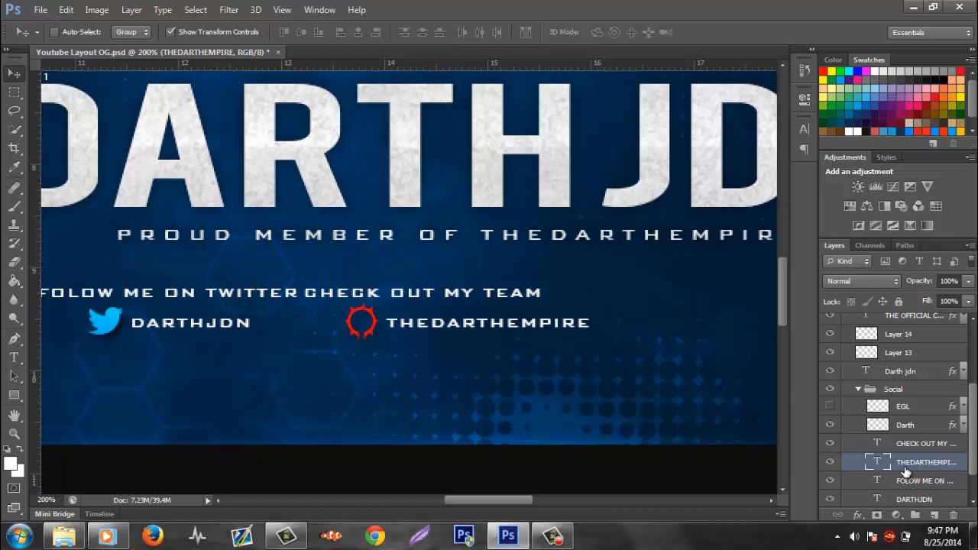
# Step: Add THE OFFICIAL CHANNEL OF header, PROUDLY POWERED BY line, and duplicate the sponsor logo (Ctrl+J)
pyautogui.click(926, 443)
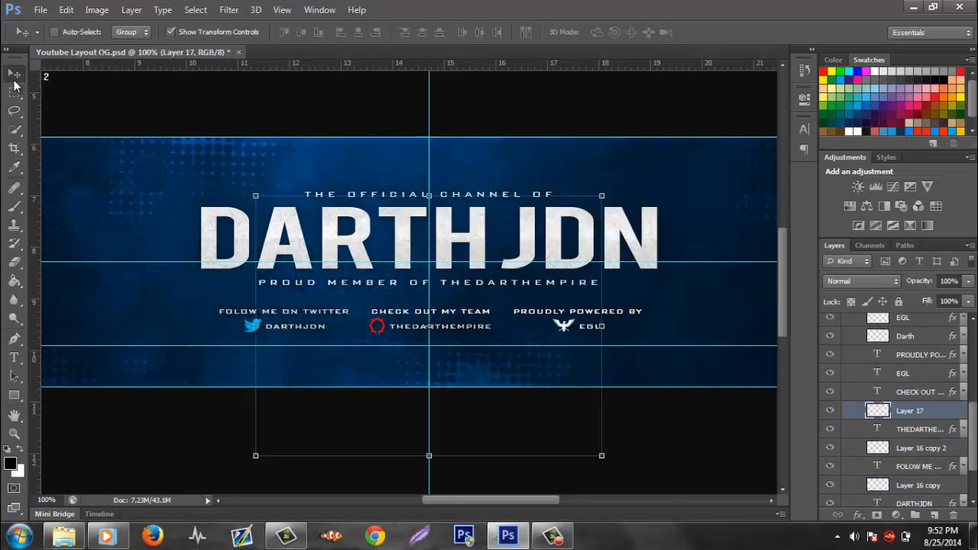
pyautogui.click(196, 9)
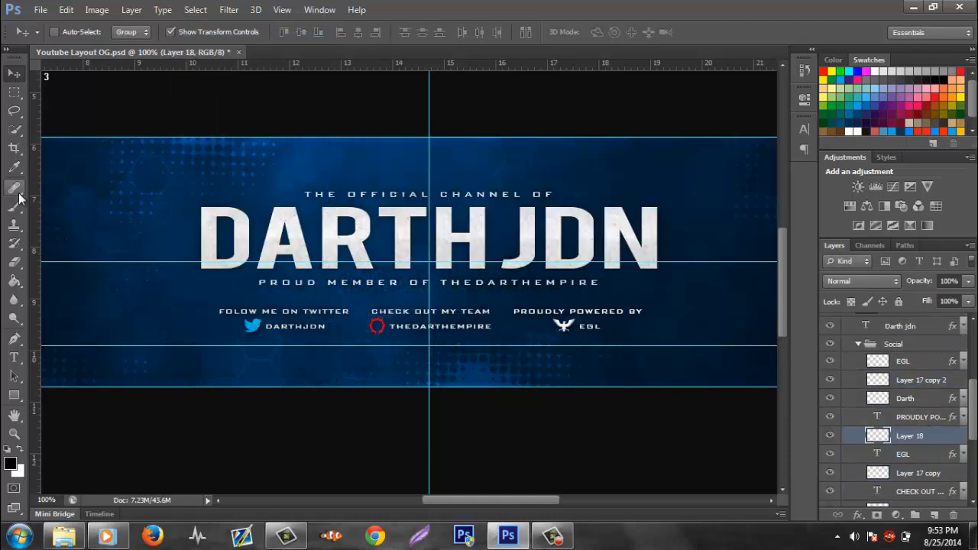
pyautogui.press('Ctrl+J')
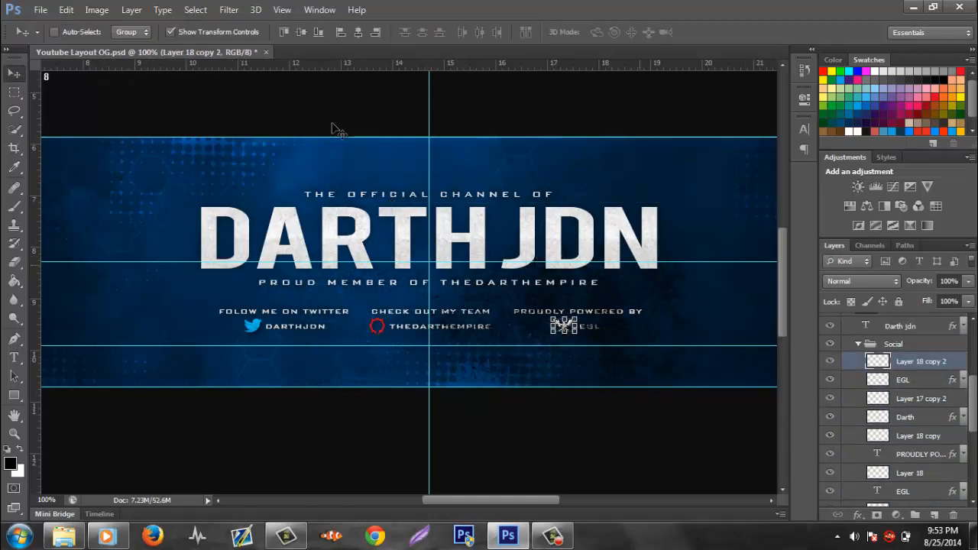